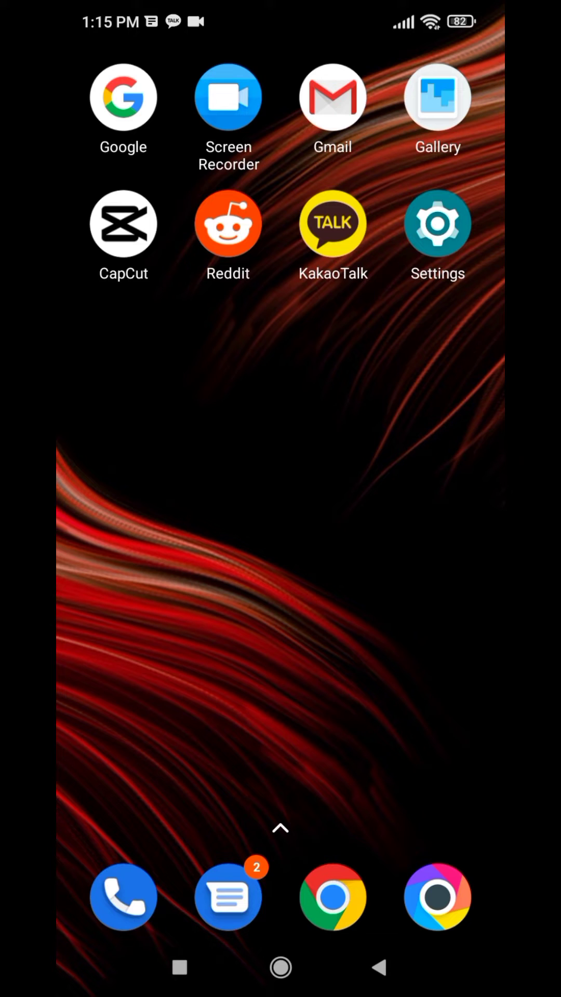
Launch the Settings app from the home screen icons.
{"action": "left_click", "coordinate": [332, 223]}
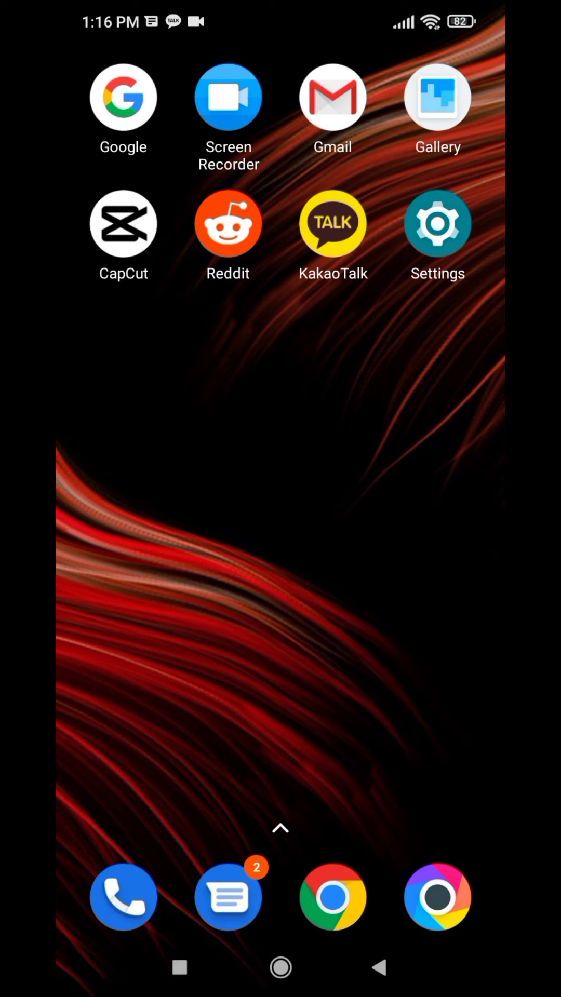
{"action": "left_click", "coordinate": [437, 224]}
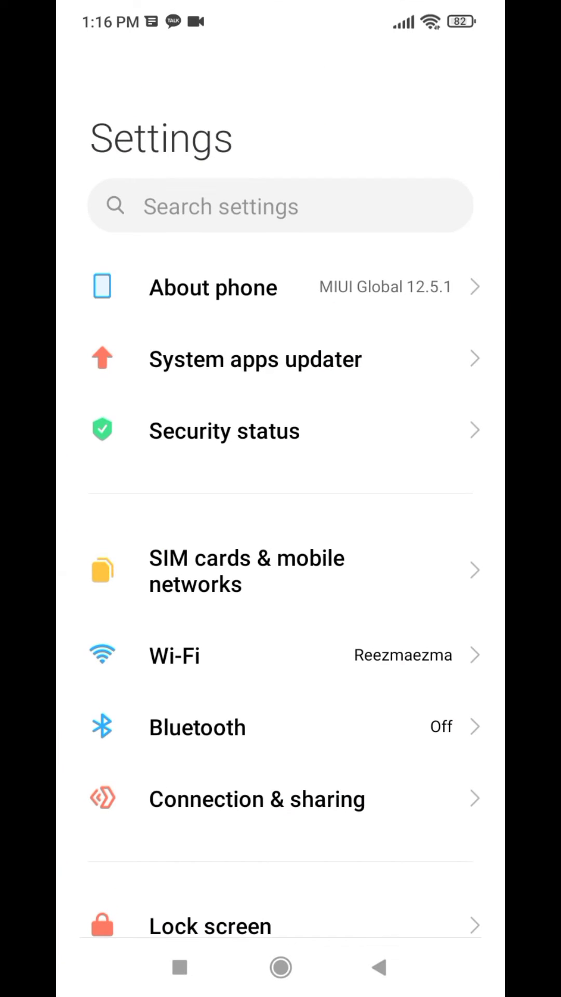
Scroll through Manage apps to reach KakaoTalk and its Storage page.
{"action": "scroll", "scroll_direction": "down", "scroll_amount": 3}
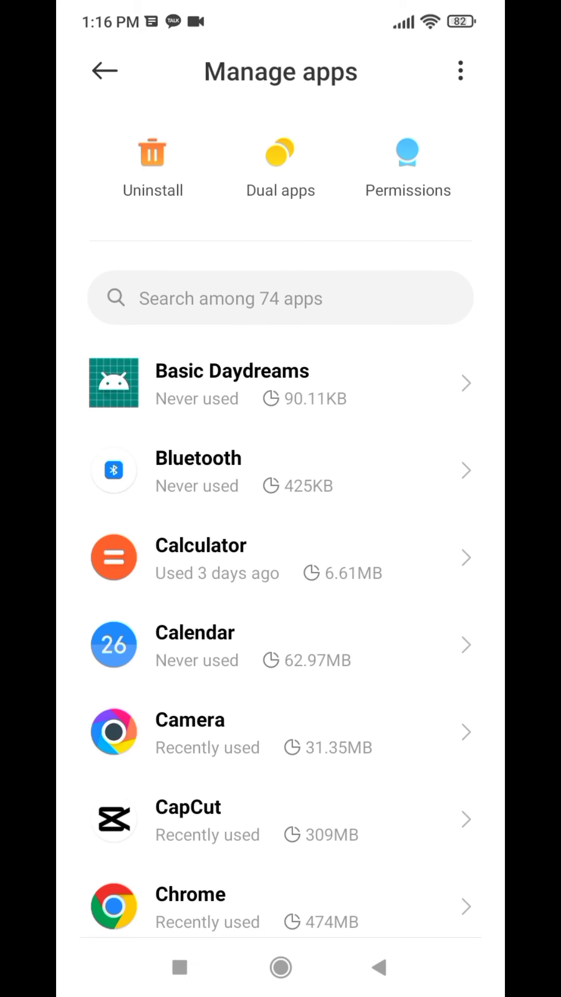
{"action": "scroll", "scroll_direction": "down", "scroll_amount": 3}
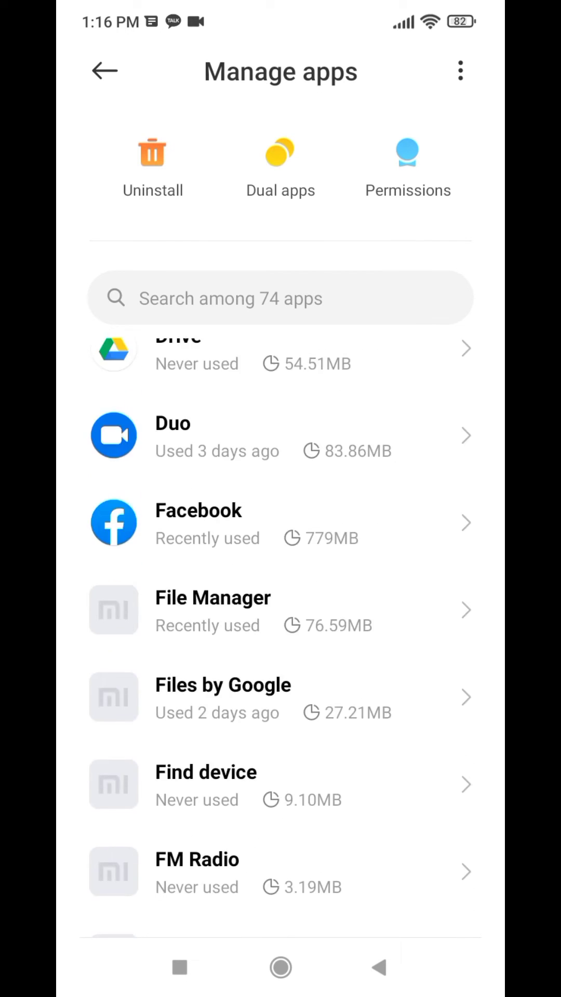
{"action": "scroll", "scroll_direction": "down", "scroll_amount": 3}
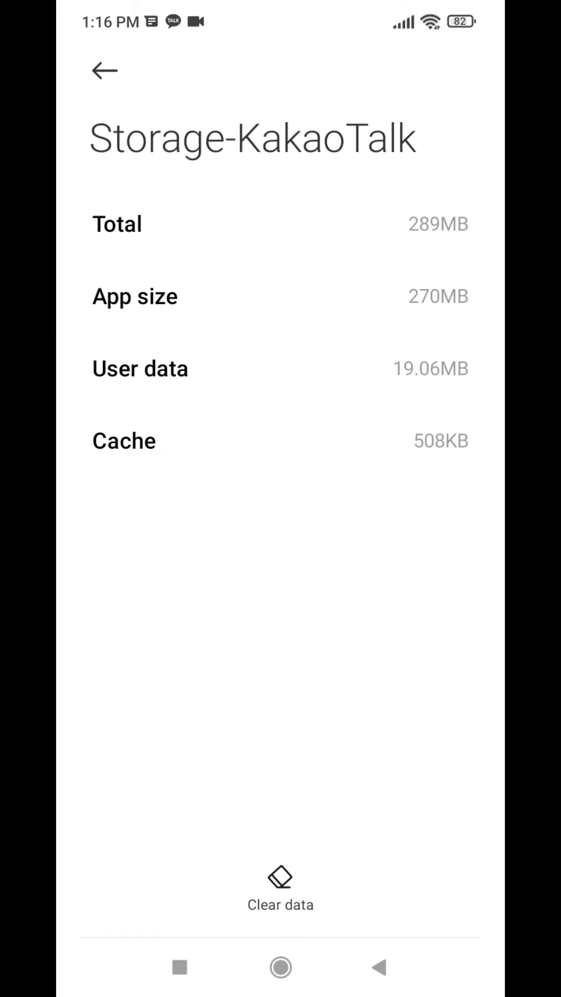
Clear all of KakaoTalk's data, confirm the deletion, and return to the home screen.
{"action": "left_click", "coordinate": [279, 886]}
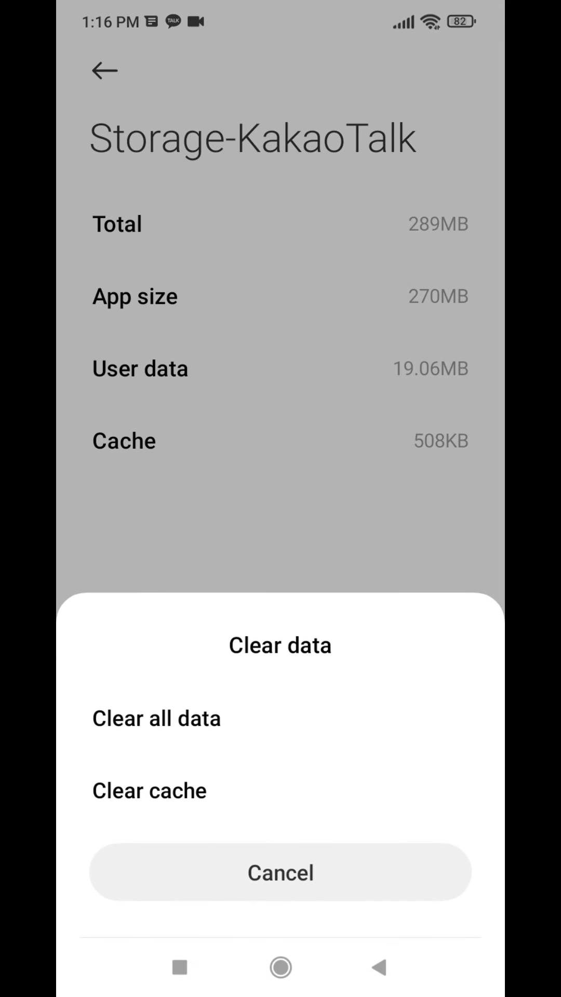
{"action": "left_click", "coordinate": [156, 717]}
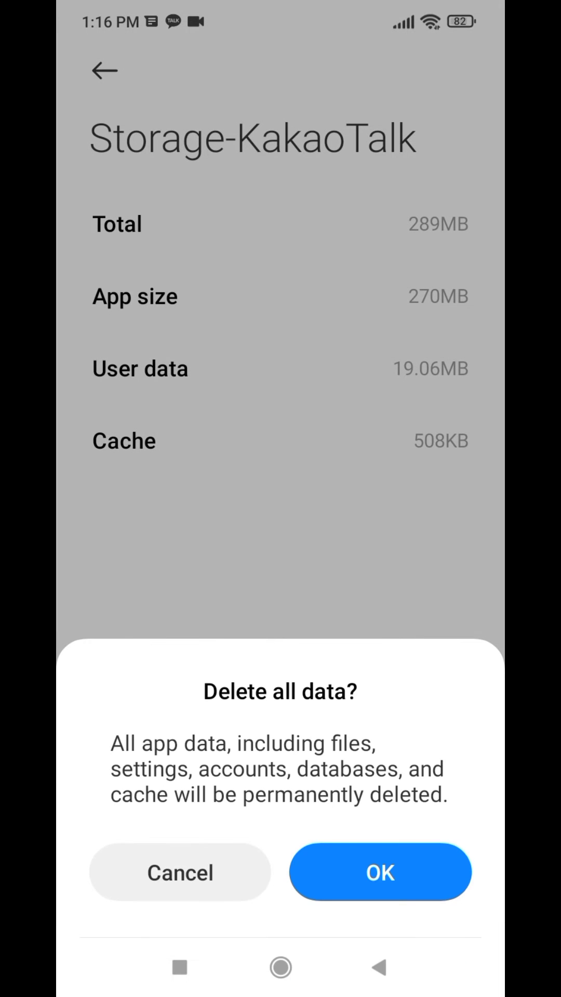
{"action": "left_click", "coordinate": [380, 871]}
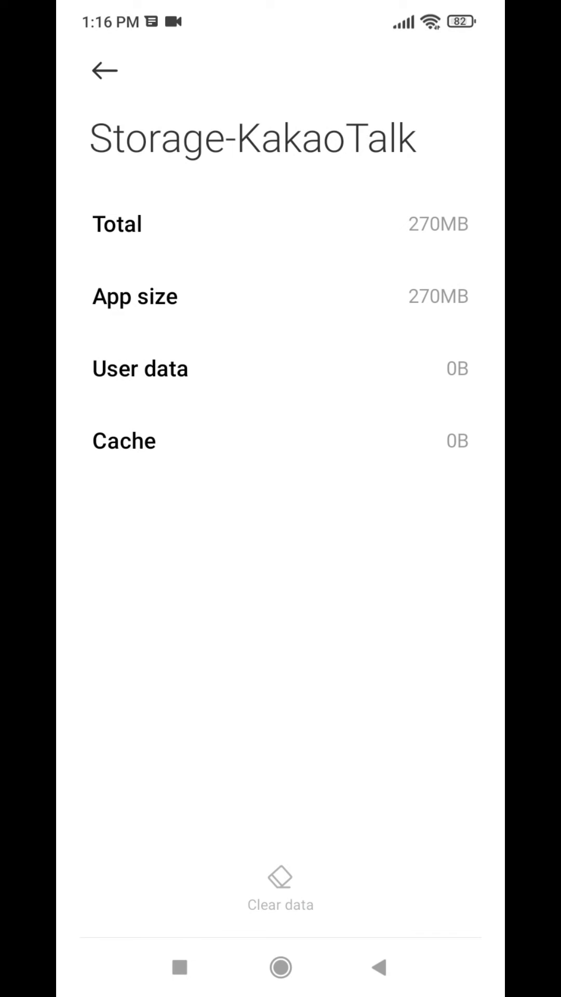
{"action": "left_click", "coordinate": [280, 967]}
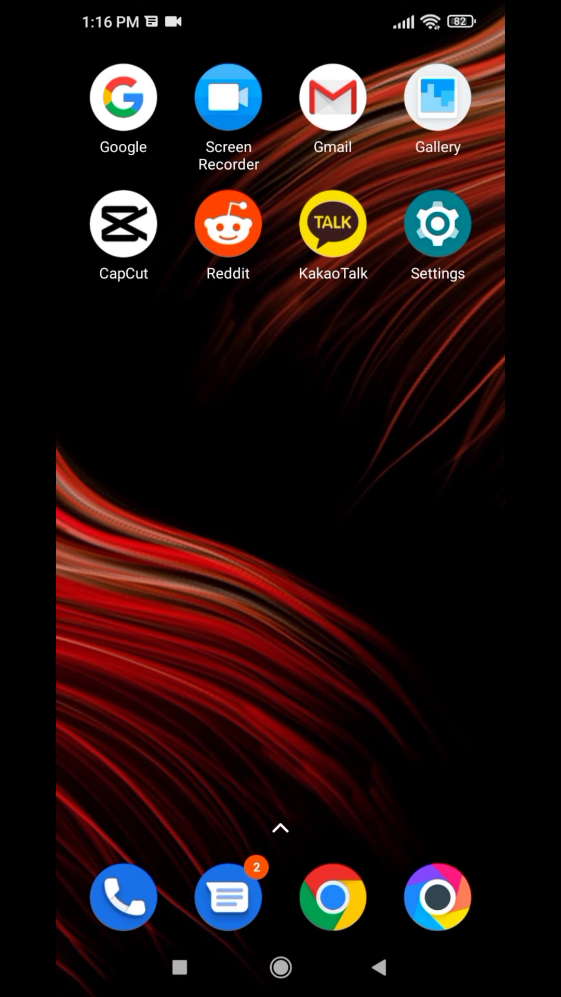
Relaunch KakaoTalk, allow contacts access and accept the listed app permissions.
{"action": "left_click", "coordinate": [332, 223]}
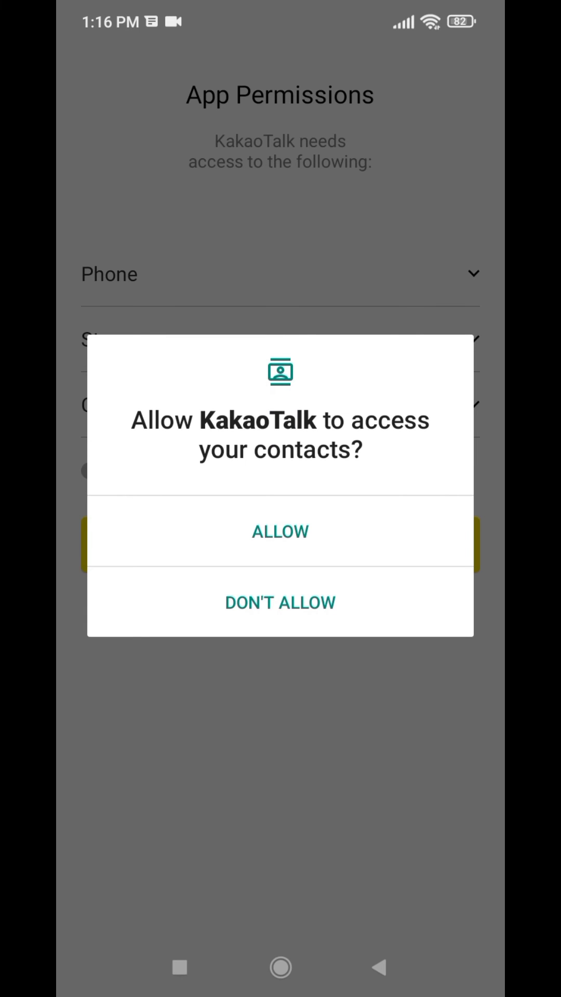
{"action": "left_click", "coordinate": [280, 532]}
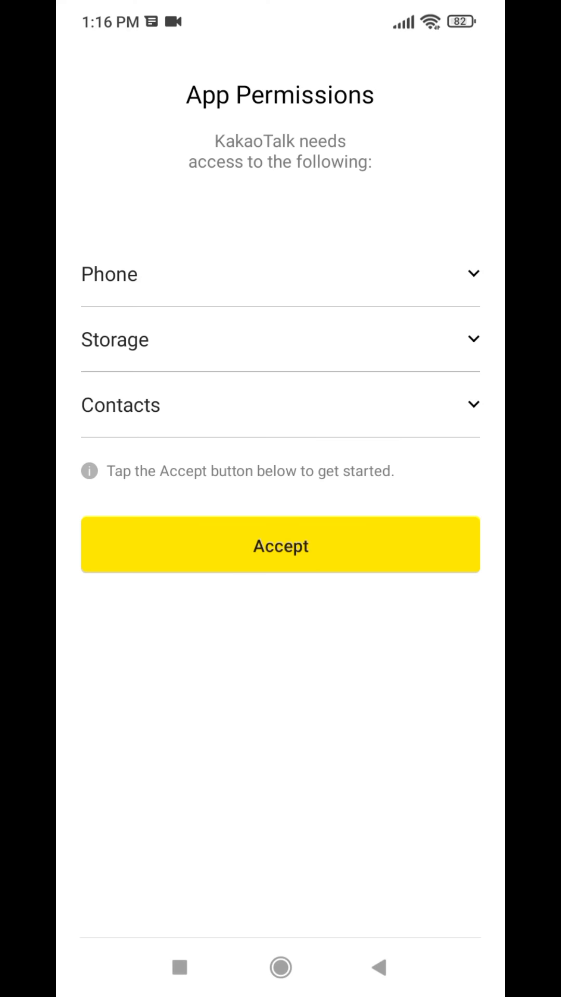
{"action": "left_click", "coordinate": [279, 545]}
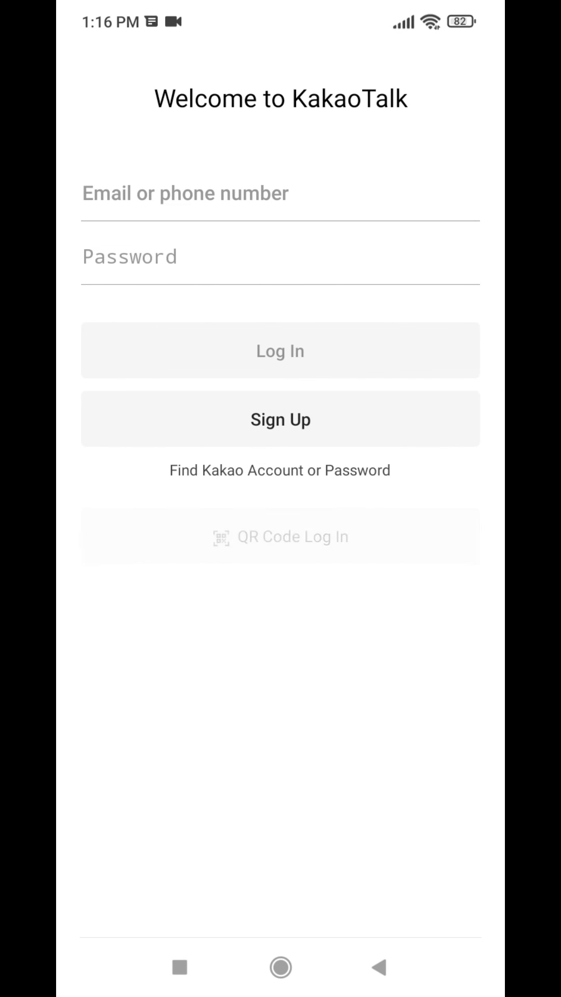